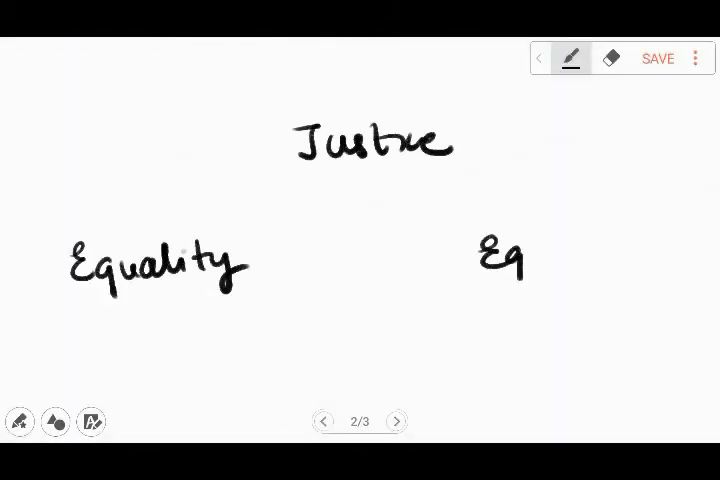
Handwrite Equity and Sameness under Justice, then move to the next page with the cartoon face
{"action": "left_click_drag", "start_coordinate": [516, 256], "coordinate": [610, 264]}
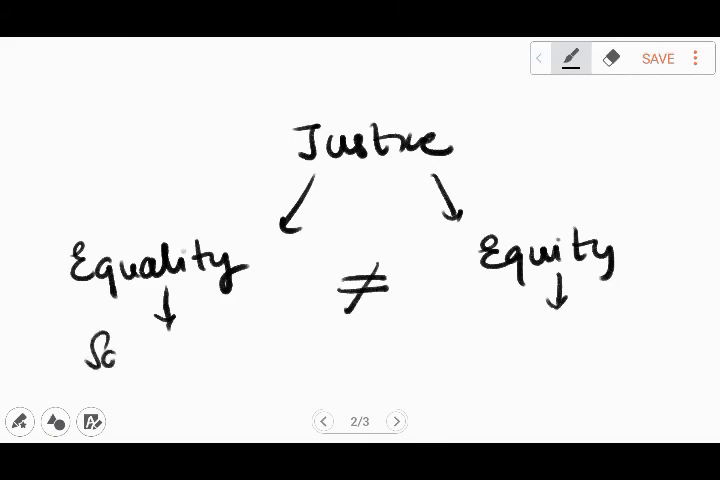
{"action": "type", "text": "Sameness"}
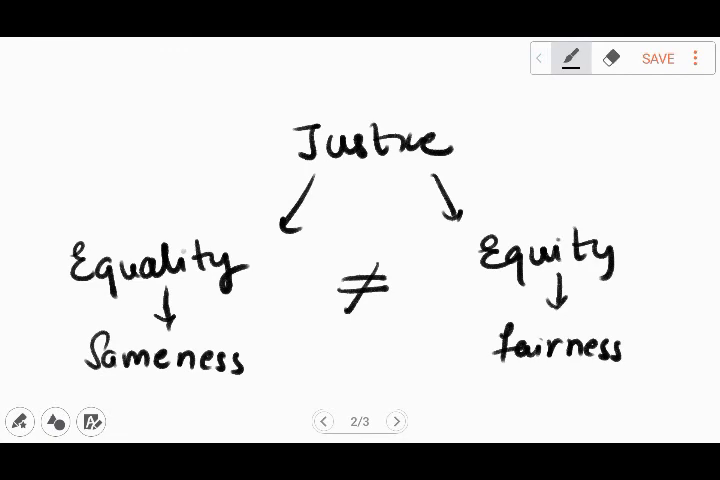
{"action": "left_click", "coordinate": [396, 420]}
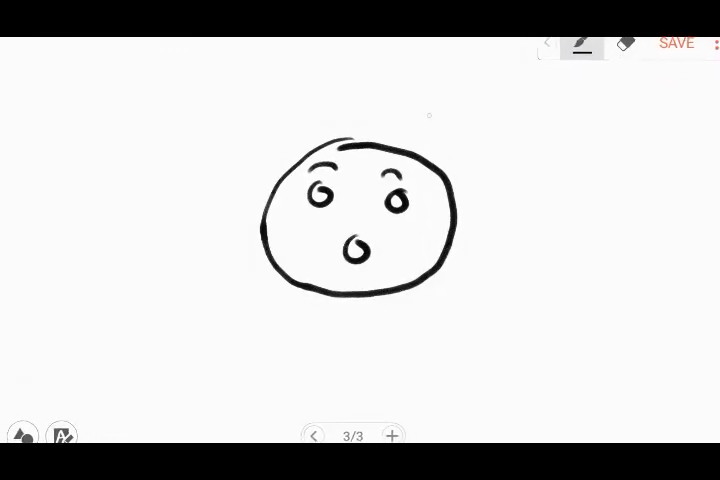
Handwrite 'Education &' in black and begin Awareness beneath it
{"action": "left_click", "coordinate": [312, 436]}
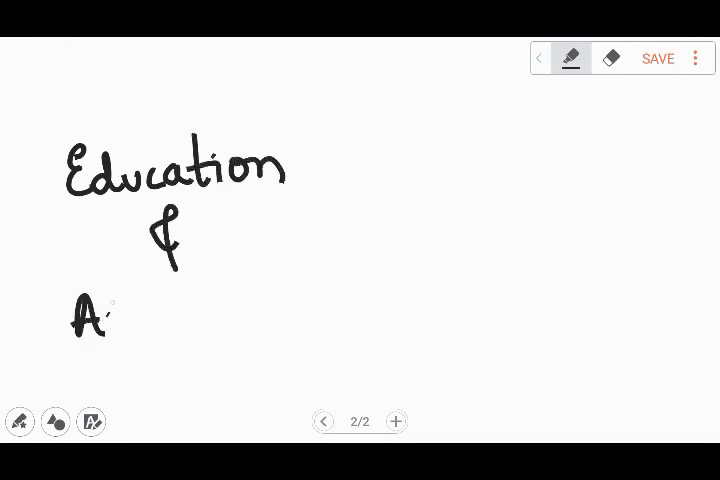
{"action": "left_click_drag", "start_coordinate": [104, 320], "coordinate": [150, 320]}
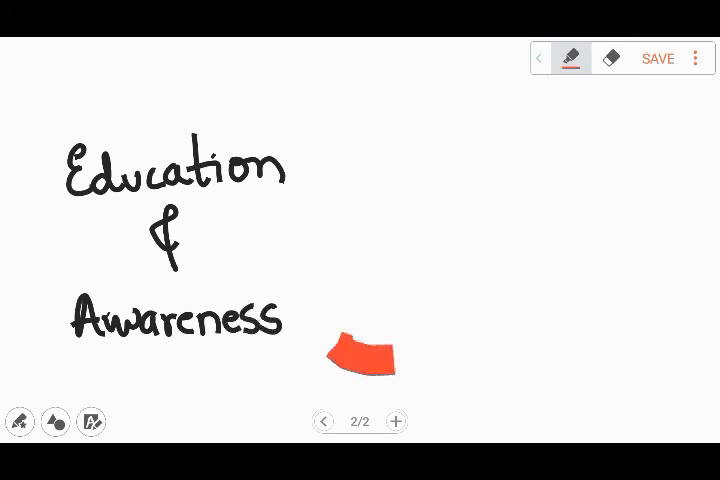
Clear the Education & Awareness page and draw a single red vertical stroke
{"action": "left_click_drag", "start_coordinate": [360, 360], "coordinate": [600, 110]}
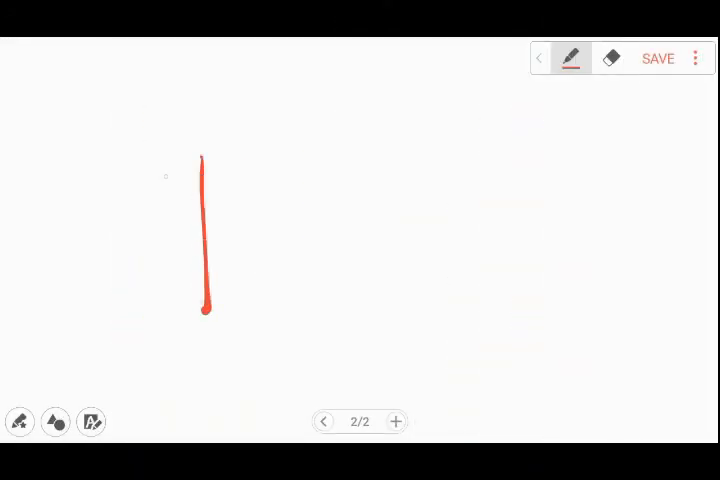
{"action": "left_click_drag", "start_coordinate": [200, 160], "coordinate": [356, 320]}
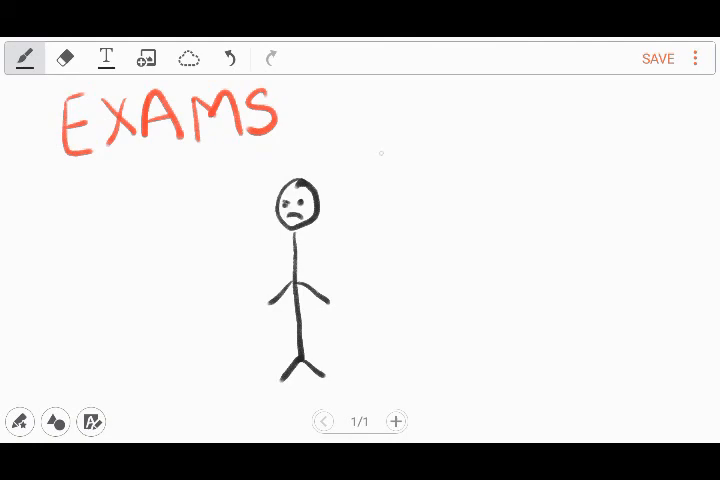
Draw a large red circle and begin writing Justice in black at its top
{"action": "left_click_drag", "start_coordinate": [350, 190], "coordinate": [560, 130]}
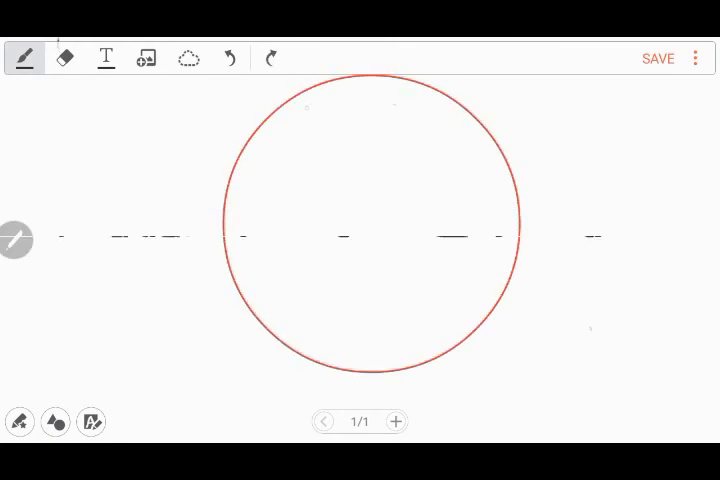
{"action": "type", "text": "Jusl"}
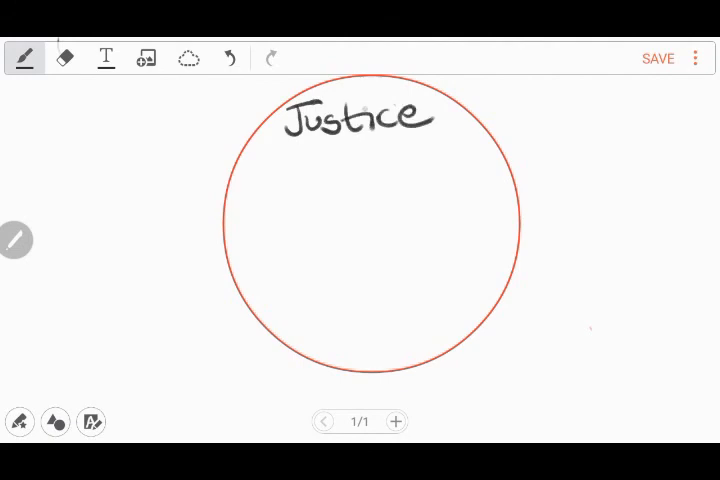
Handwrite Equality along the left side inside the red circle below Justice
{"action": "left_click_drag", "start_coordinate": [238, 260], "coordinate": [250, 290]}
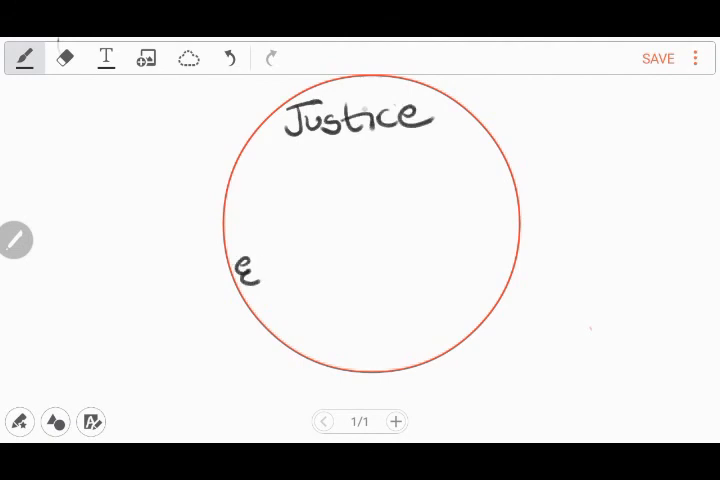
{"action": "type", "text": "Equali"}
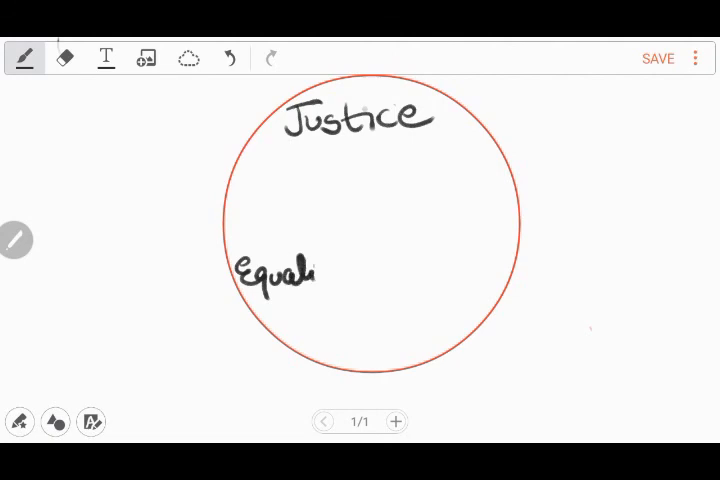